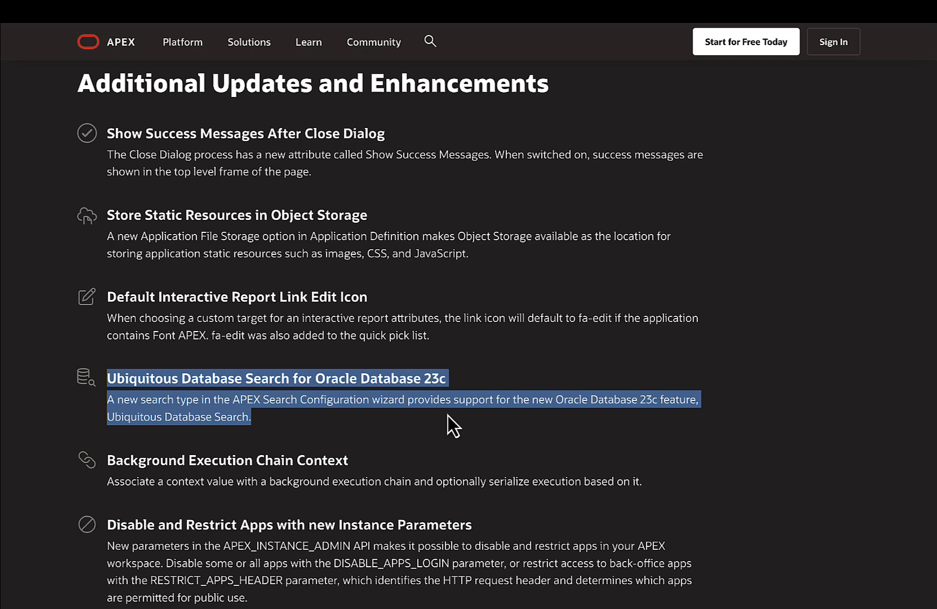
Step: Follow the Ubiquitous Database Search release-note item to the DBMS_SEARCH APIs chapter
left_click(276, 377)
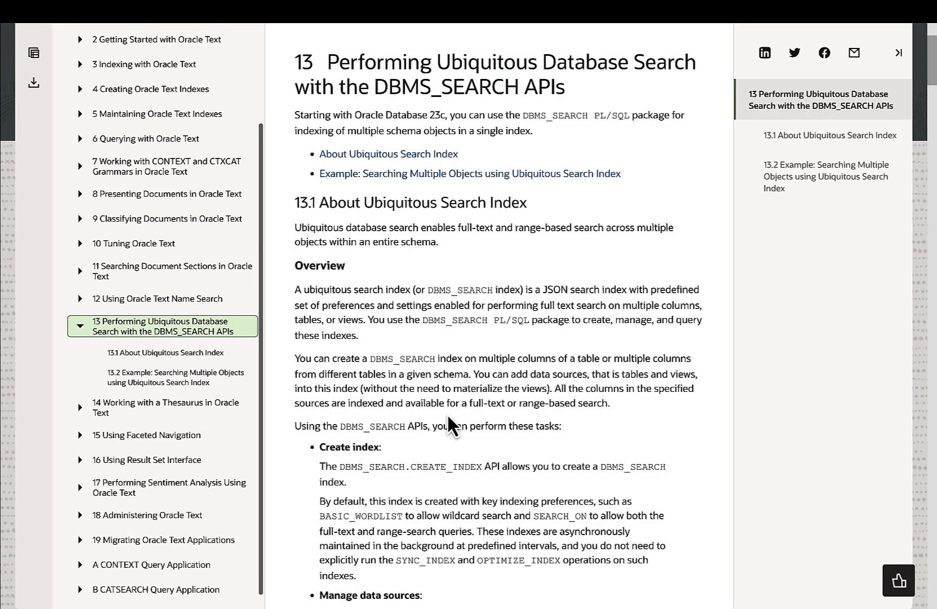
mouse_move(532, 285)
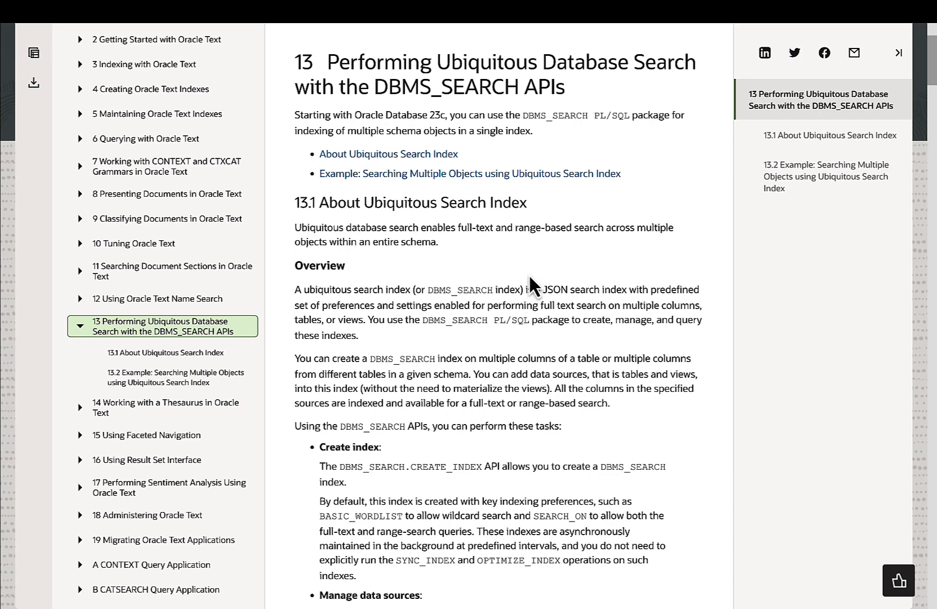
mouse_move(450, 289)
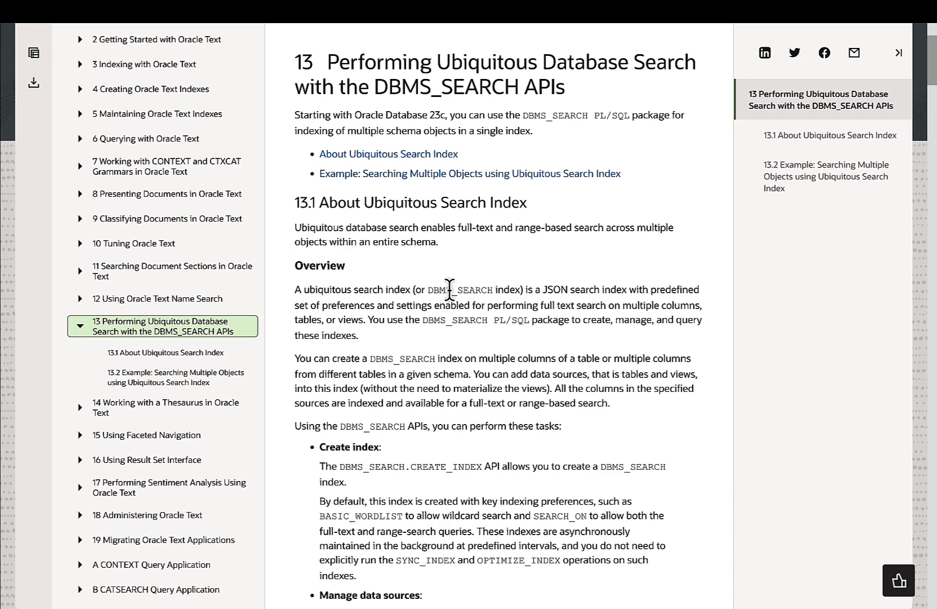
mouse_move(391, 268)
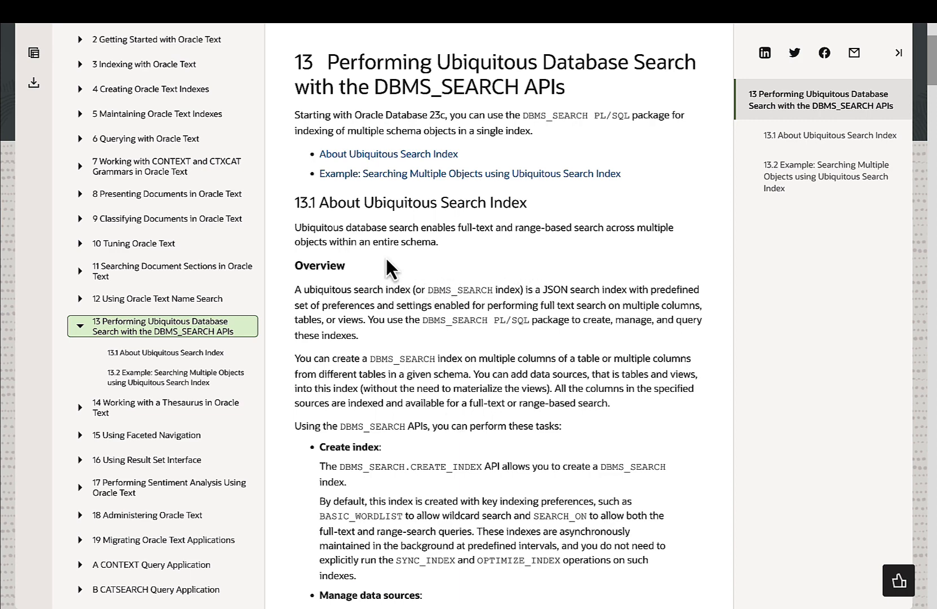
mouse_move(290, 239)
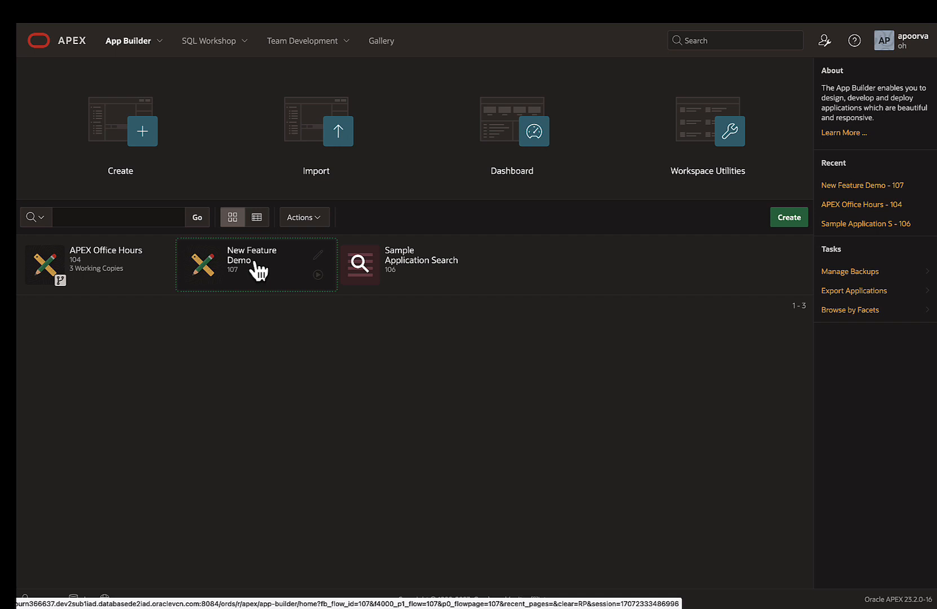
Step: Enter the New Feature Demo app and reach SQL Workshop's SQL Commands editor
left_click(252, 260)
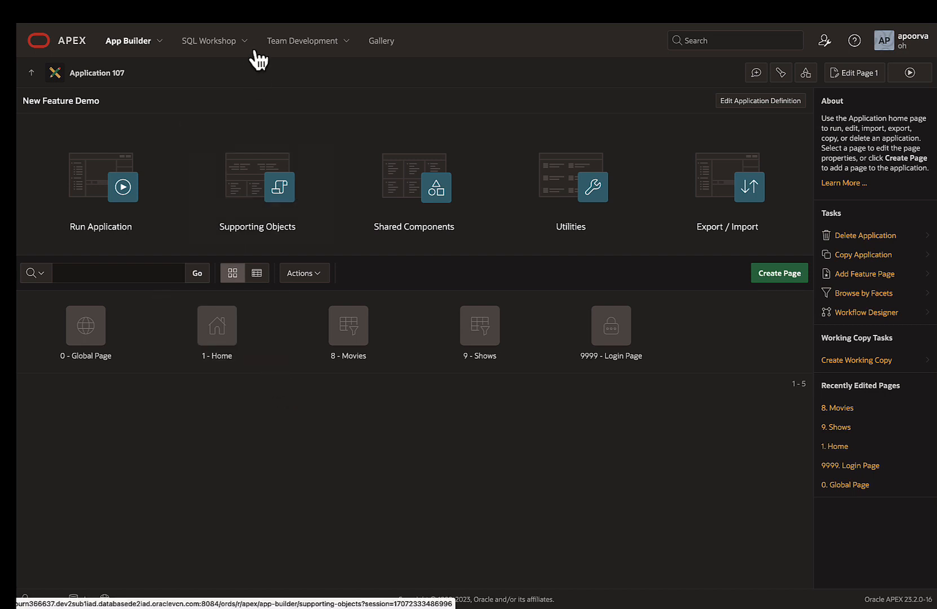
left_click(208, 41)
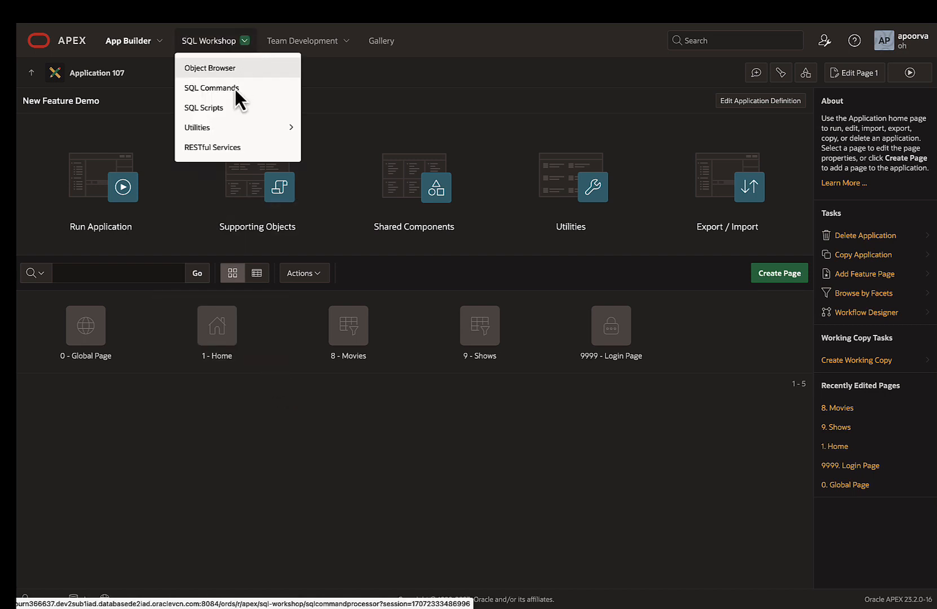
left_click(211, 87)
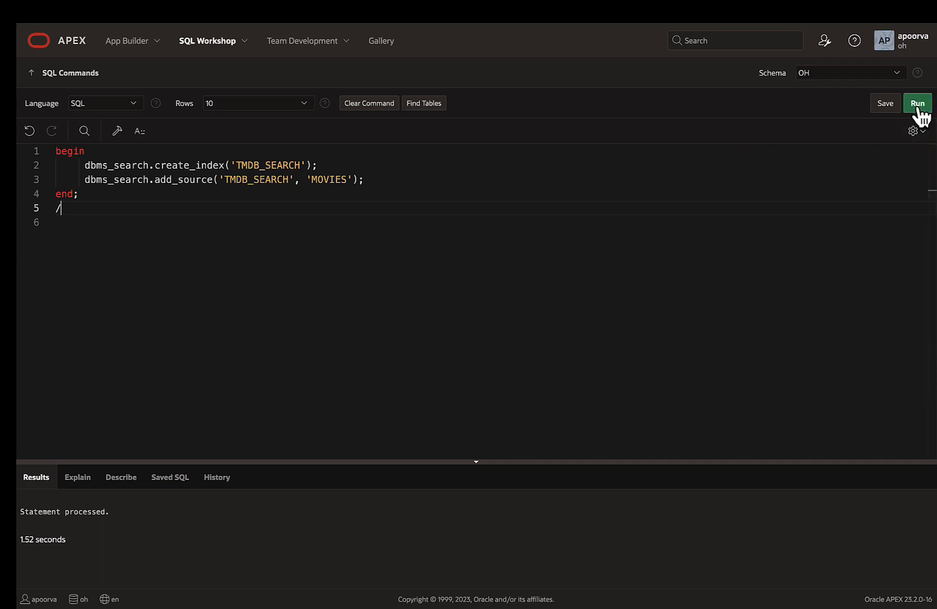
mouse_move(162, 160)
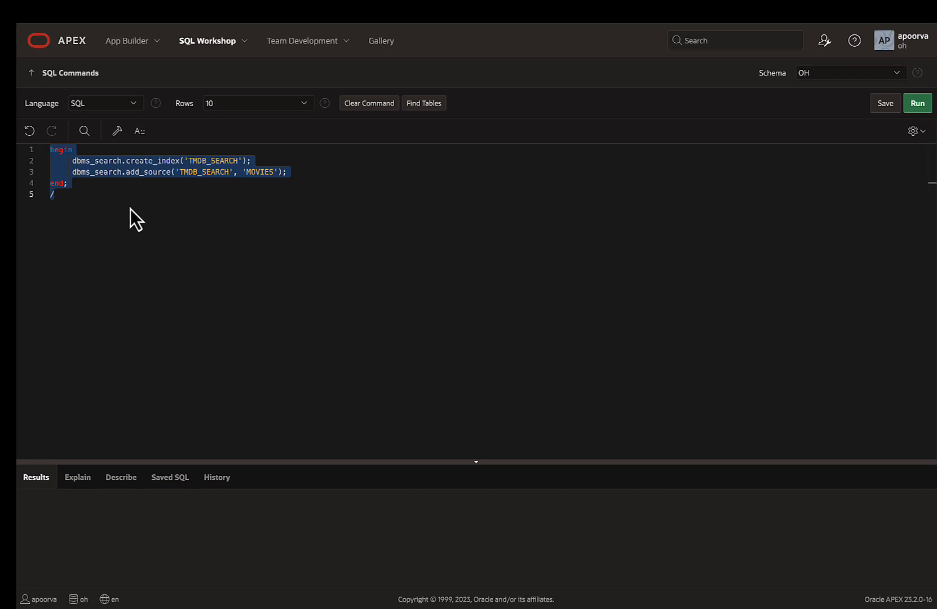
Step: Run the dbms_search block creating the TMDB_SEARCH index with MOVIES as a source
left_click(917, 102)
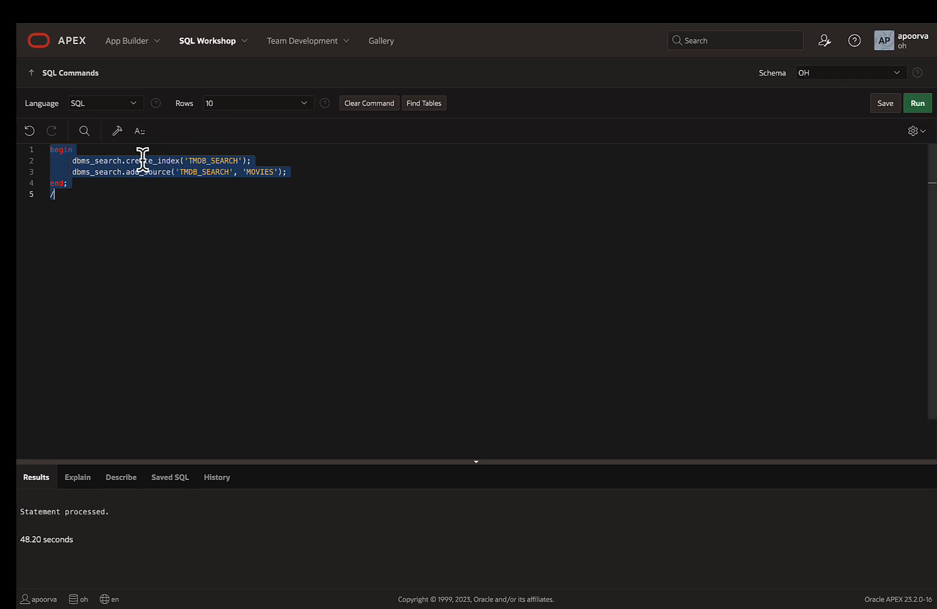
mouse_move(126, 41)
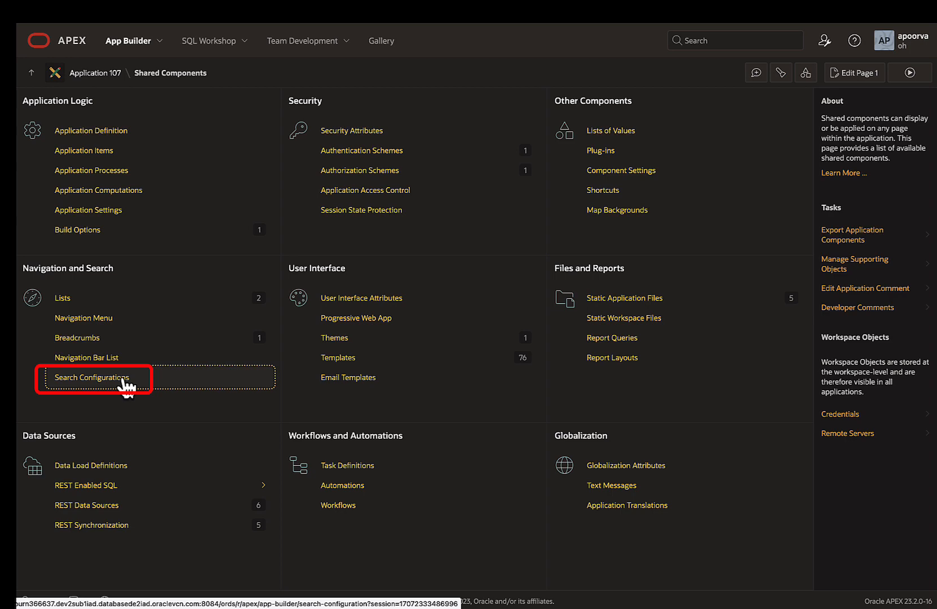
Step: Start a new search configuration named Movies Search of type Oracle Ubiquitous Search
left_click(91, 377)
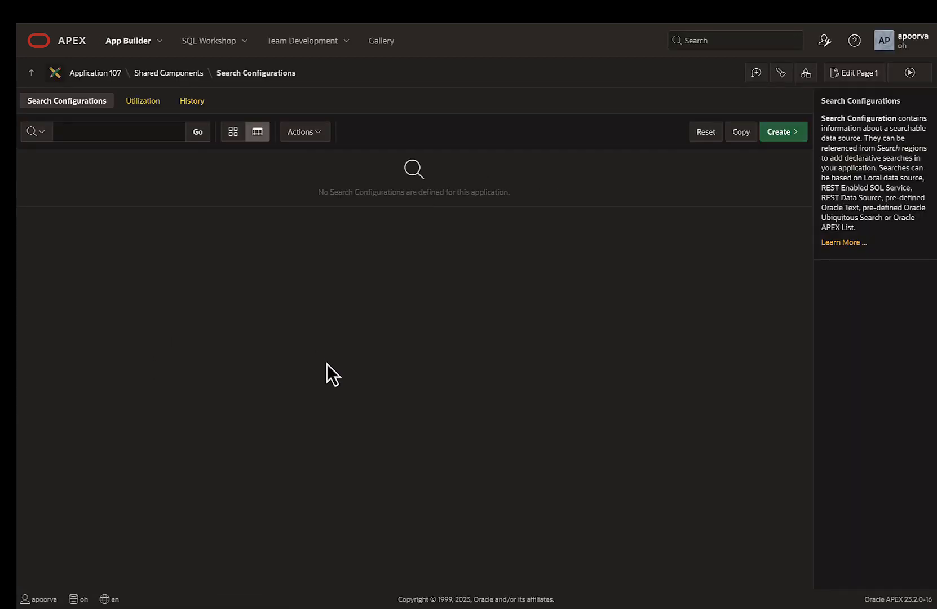
left_click(779, 132)
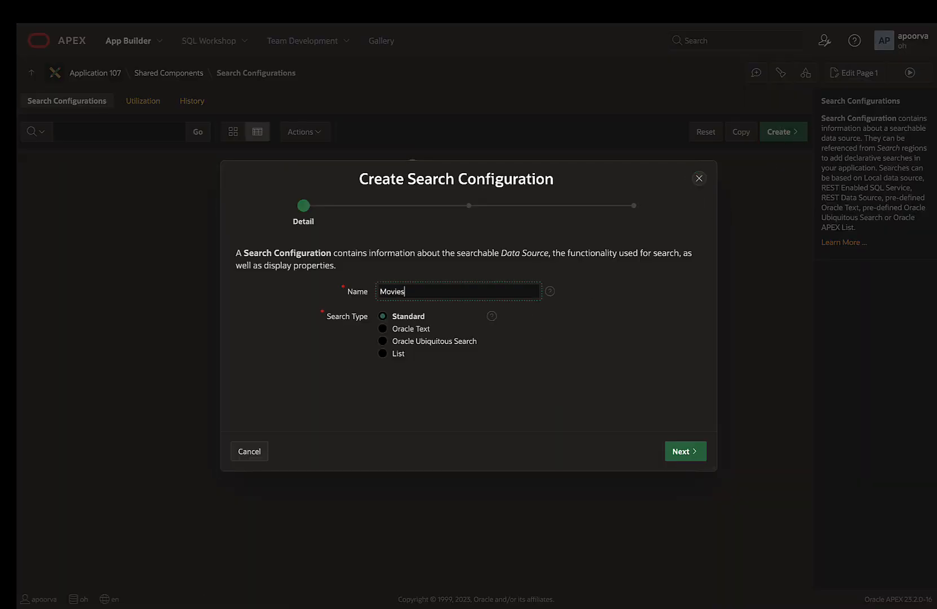
type("Search")
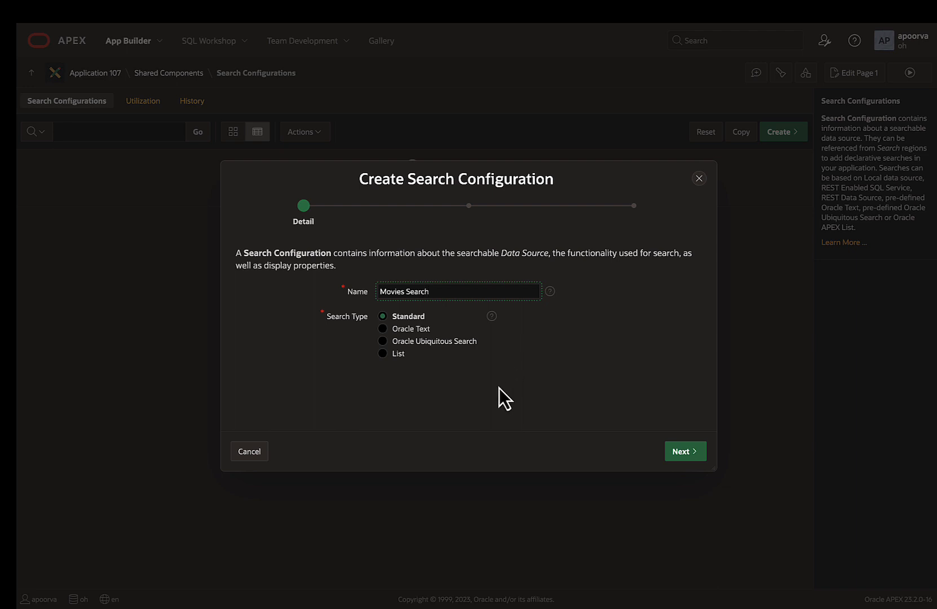
left_click(382, 341)
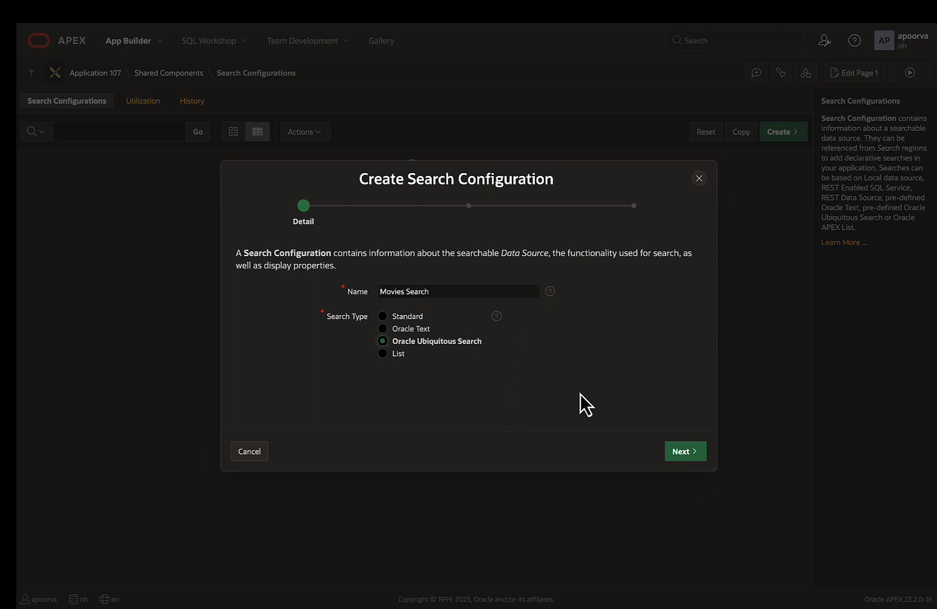
left_click(684, 450)
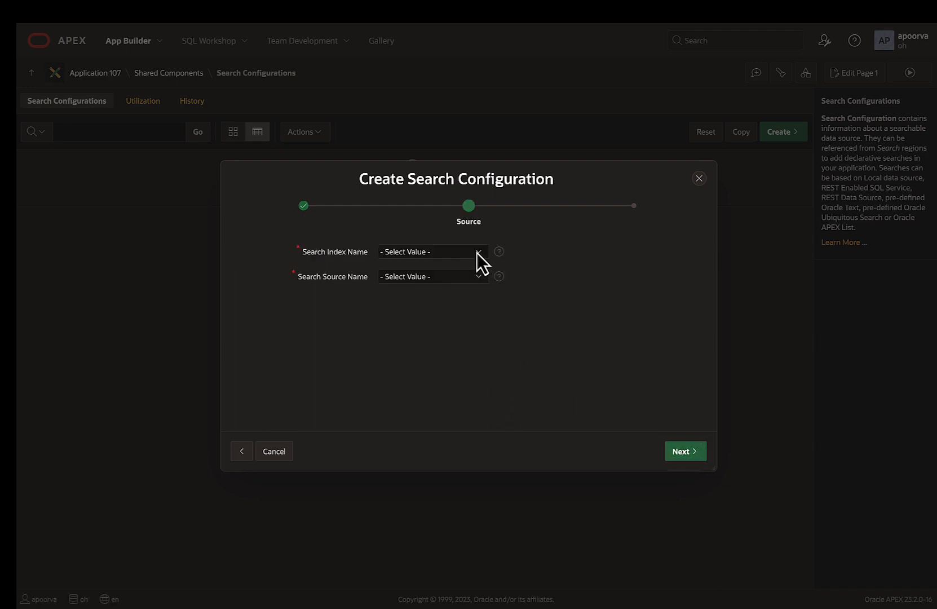
Step: Use TMDB_SEARCH as the search index and MOVIES as the search source
left_click(432, 251)
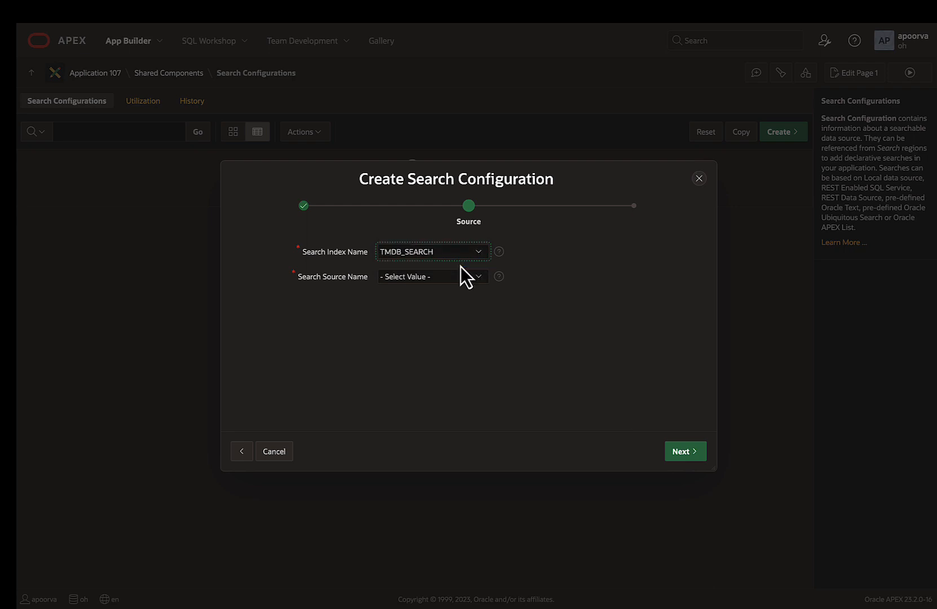
left_click(432, 276)
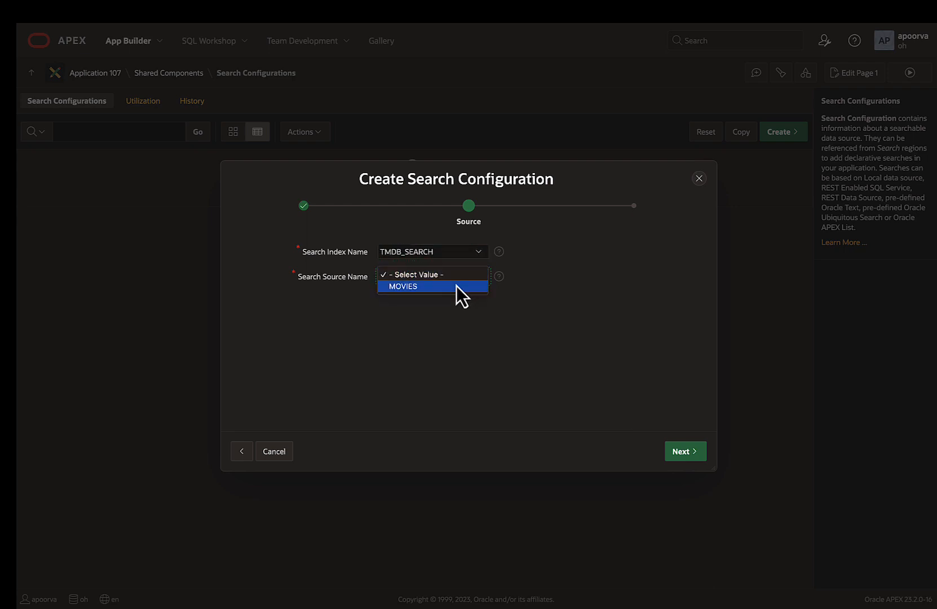
left_click(403, 286)
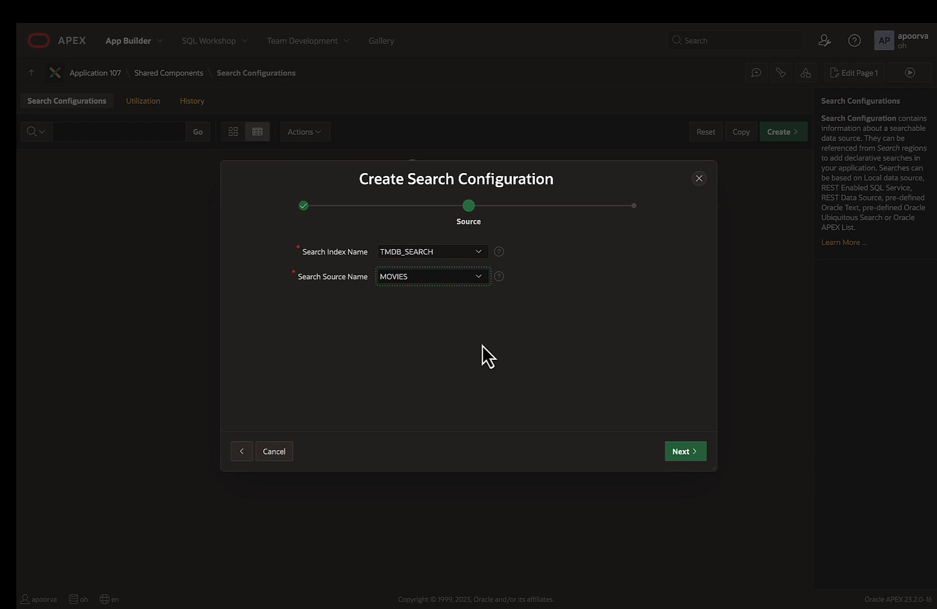
left_click(684, 451)
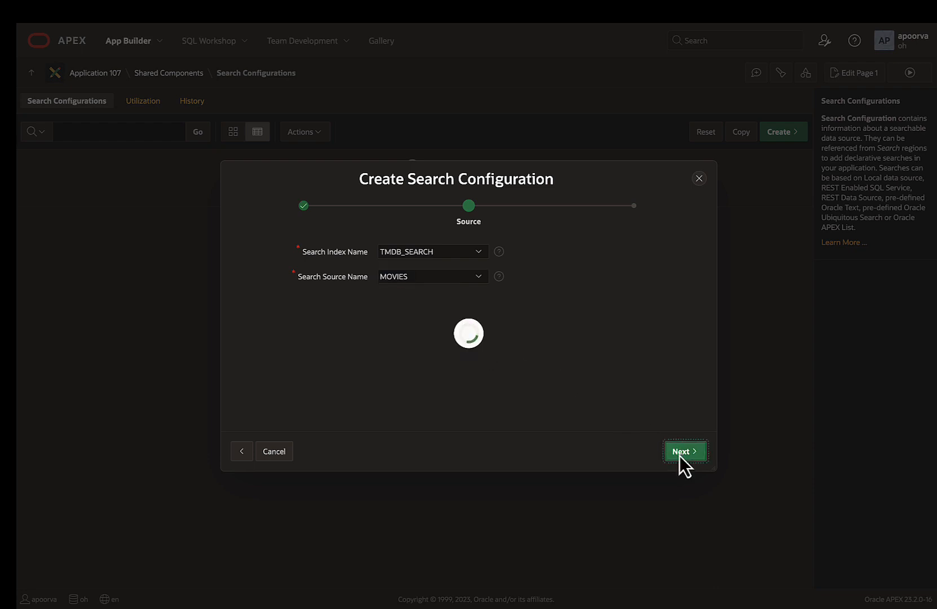
Step: Map TITLE as the result title column and create the search configuration
left_click(684, 451)
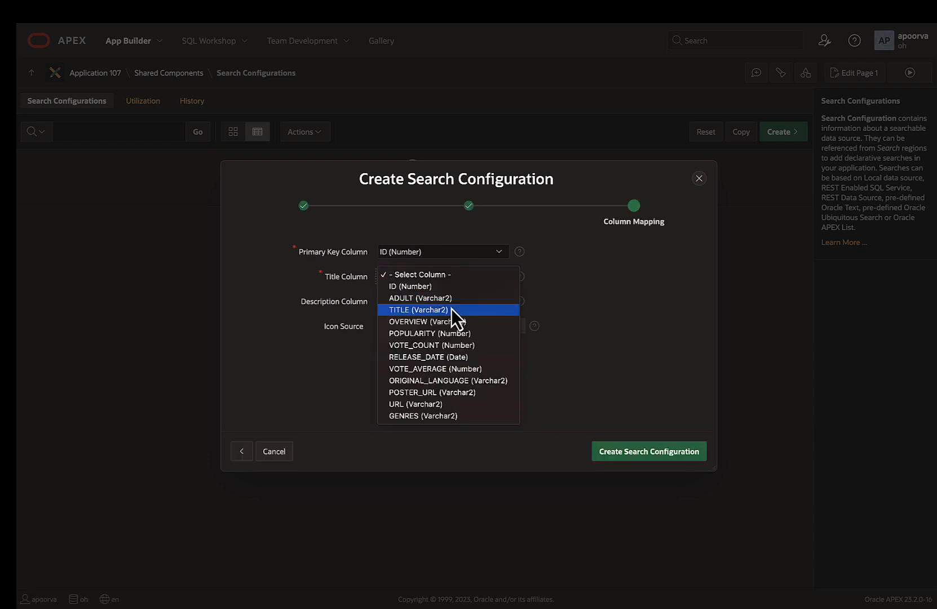
left_click(417, 310)
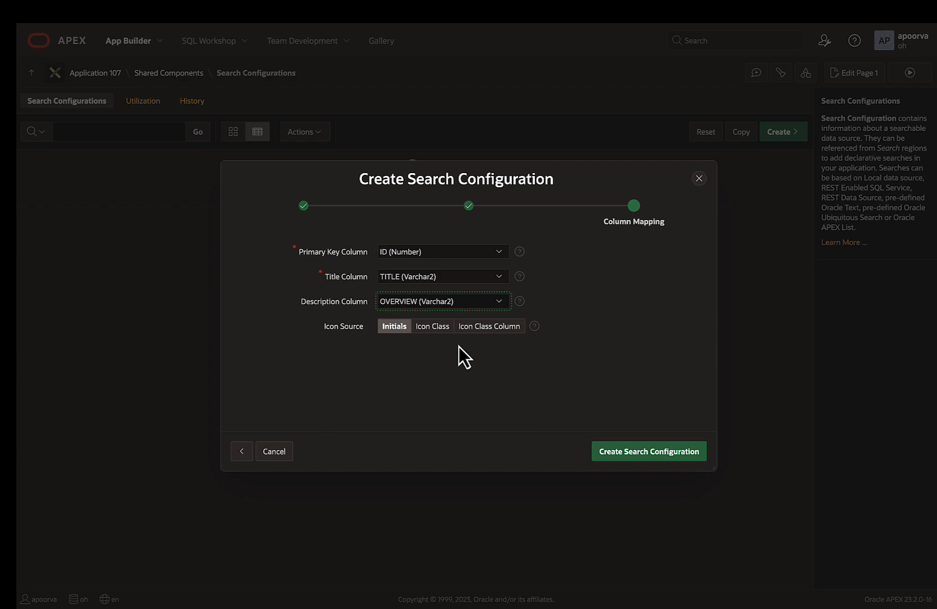
left_click(648, 451)
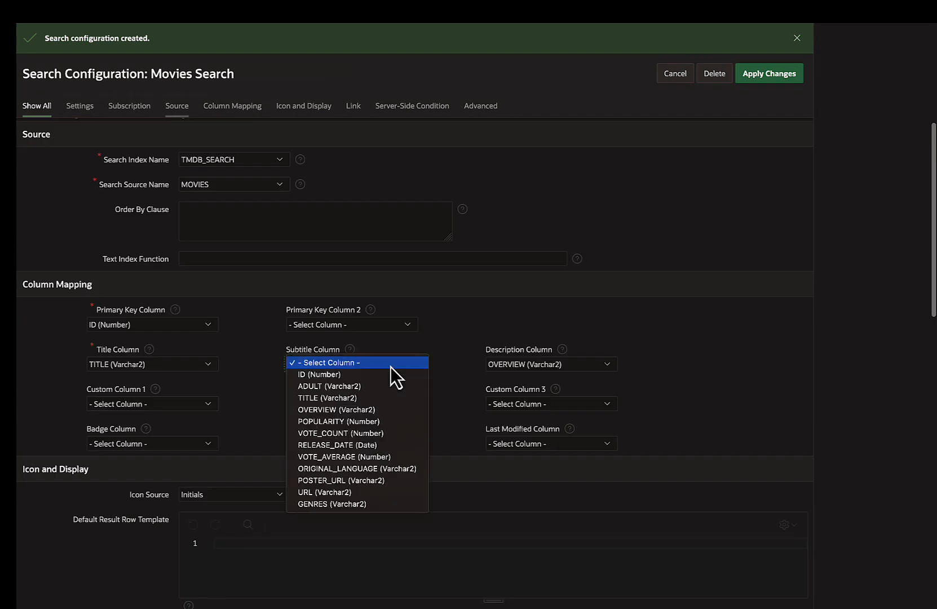
Step: Set GENRES as the result subtitle, apply the changes, and start a new page in Application 107
left_click(332, 504)
type("&POSTER_")
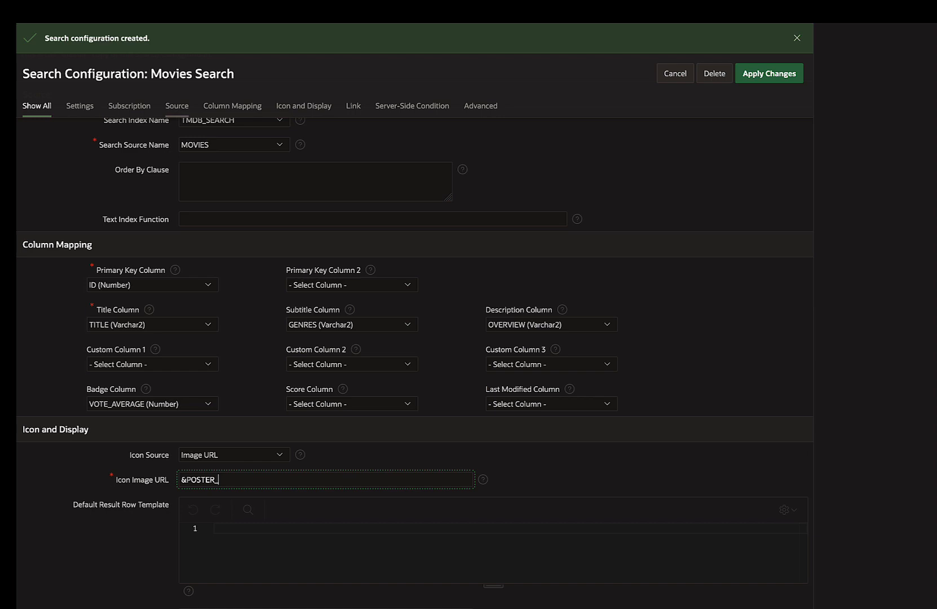
left_click(770, 73)
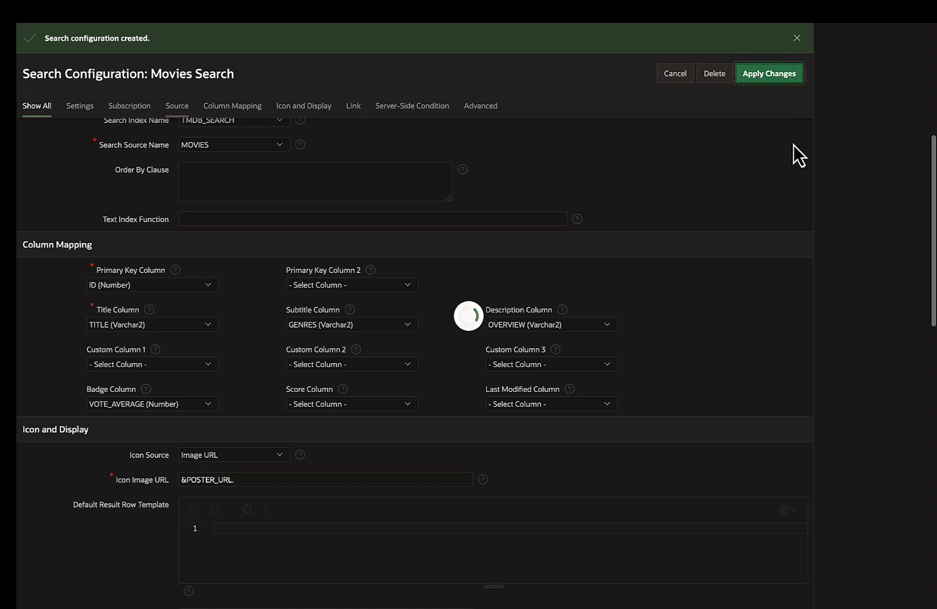
left_click(769, 73)
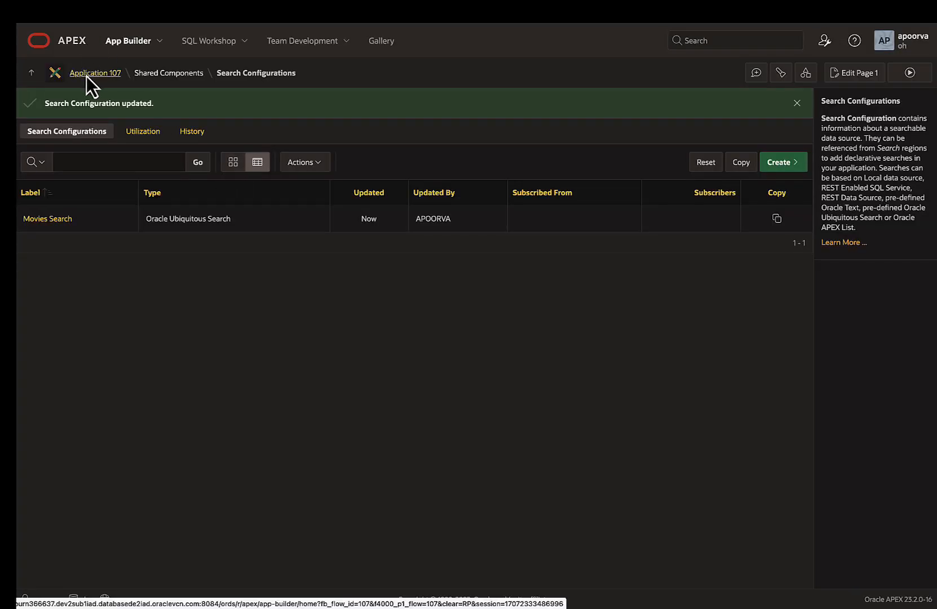
left_click(779, 273)
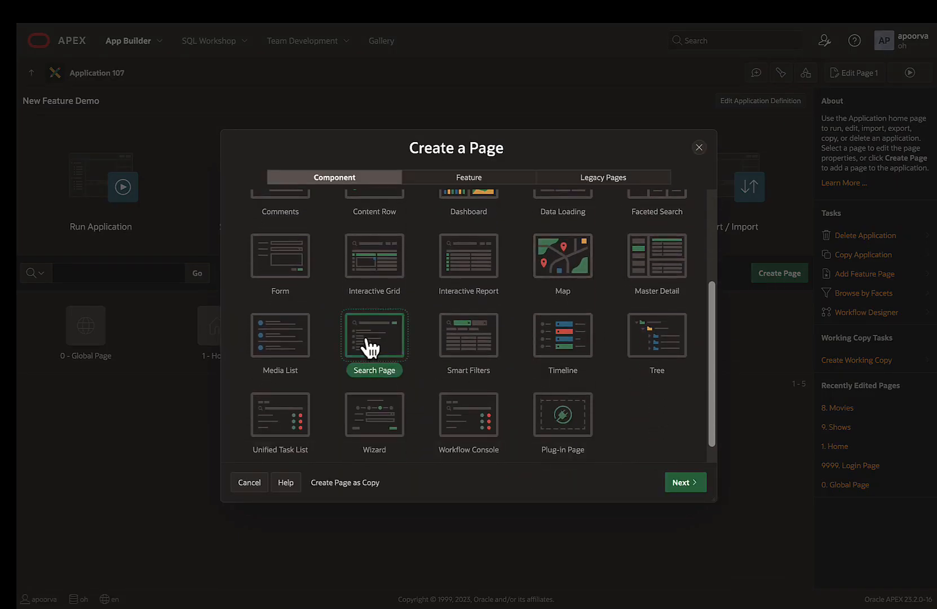
Step: Create a Search Page named Movies Search using the Movies Search configuration and run it
left_click(684, 482)
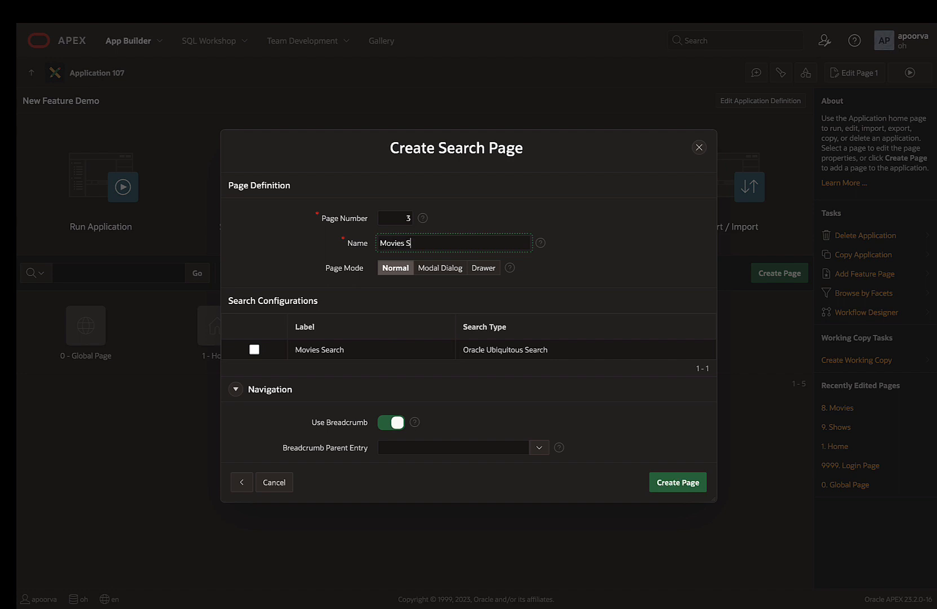
type("earch")
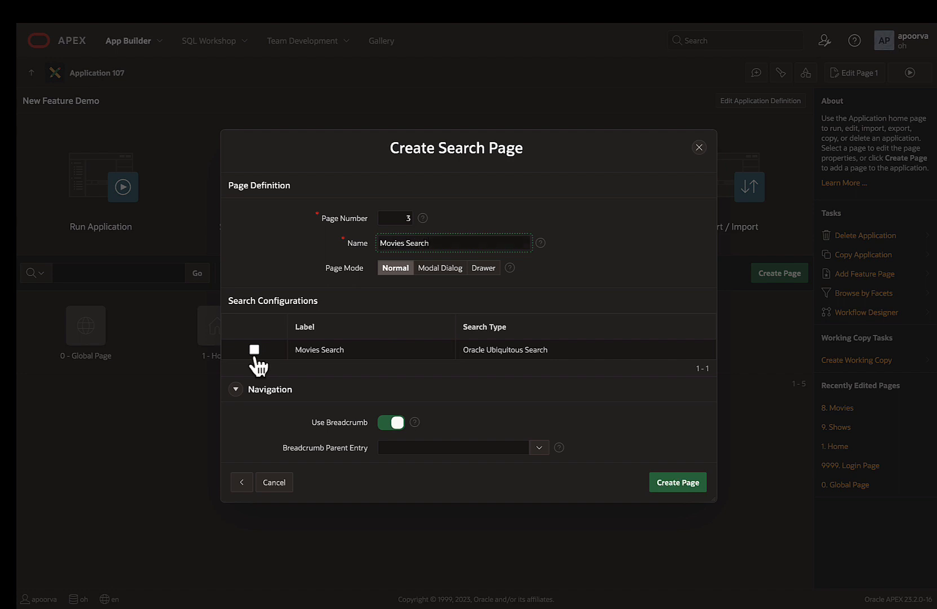
left_click(254, 349)
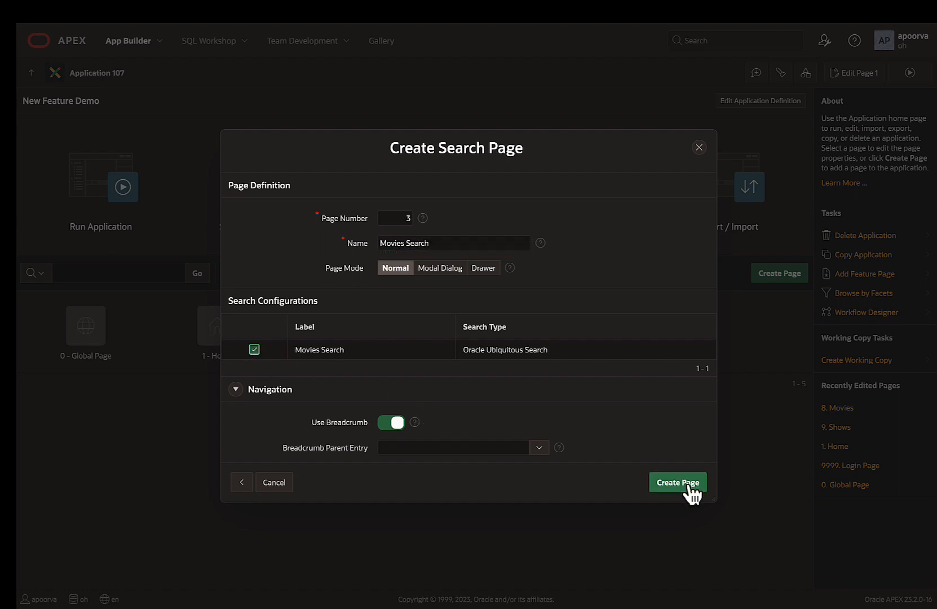
left_click(677, 482)
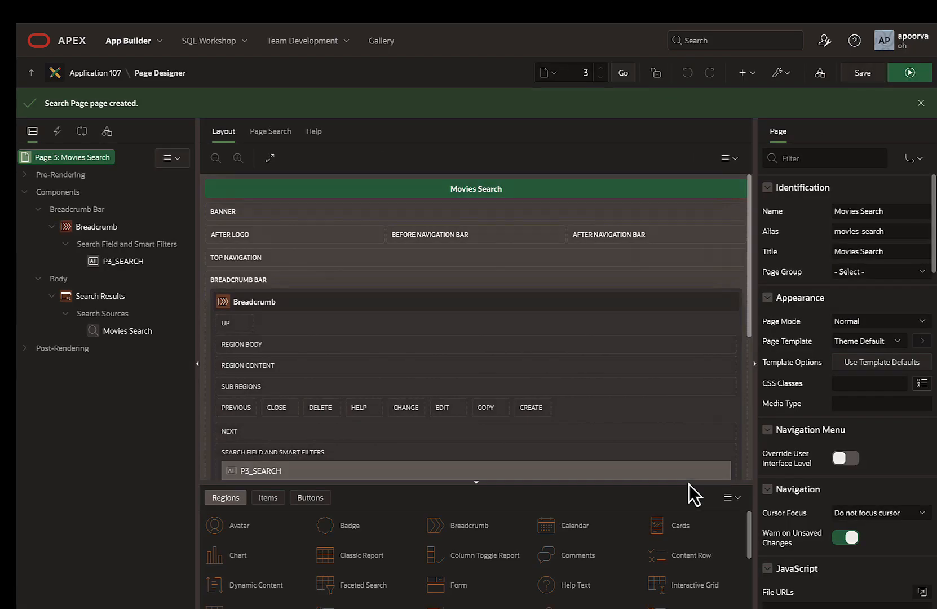
left_click(909, 72)
type("har")
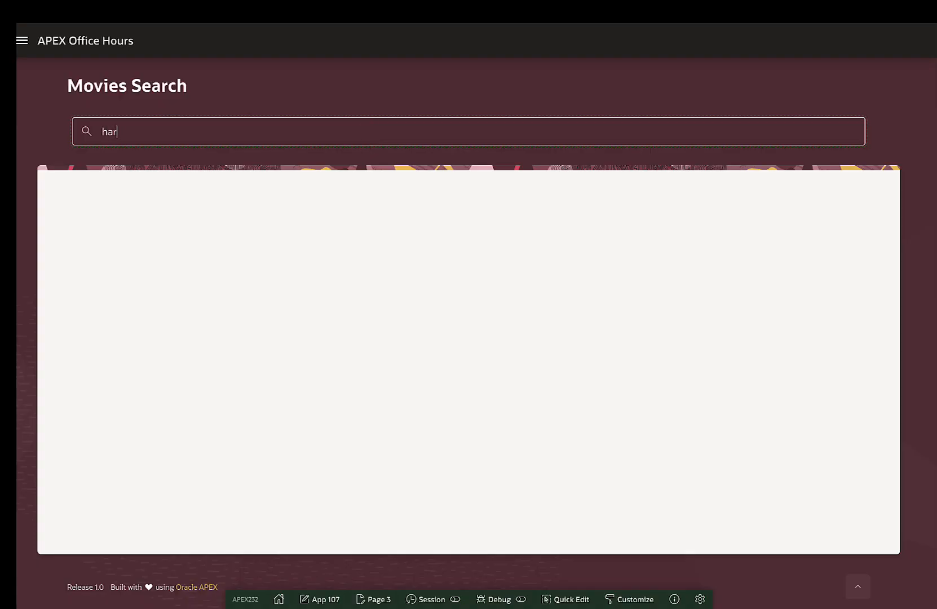
Step: Search for 'hary poter', 'comedy' and 'familys' and browse the movie results
type("y poter")
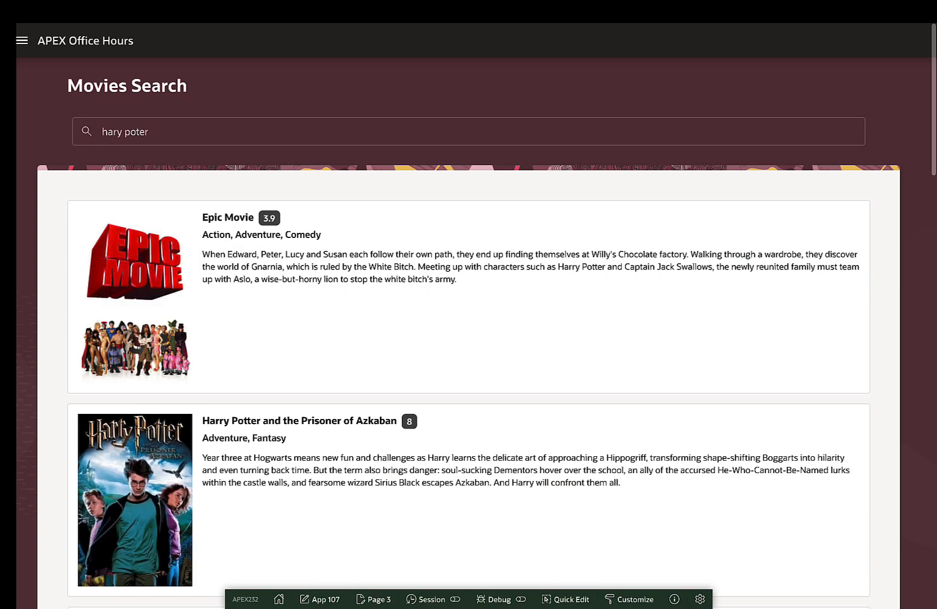
scroll("down", 3)
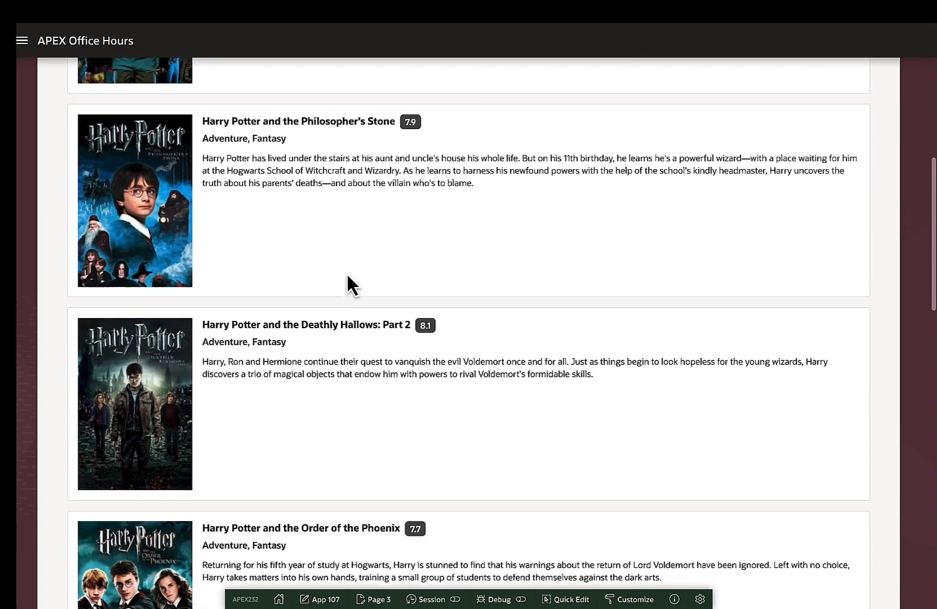
scroll("up", 3)
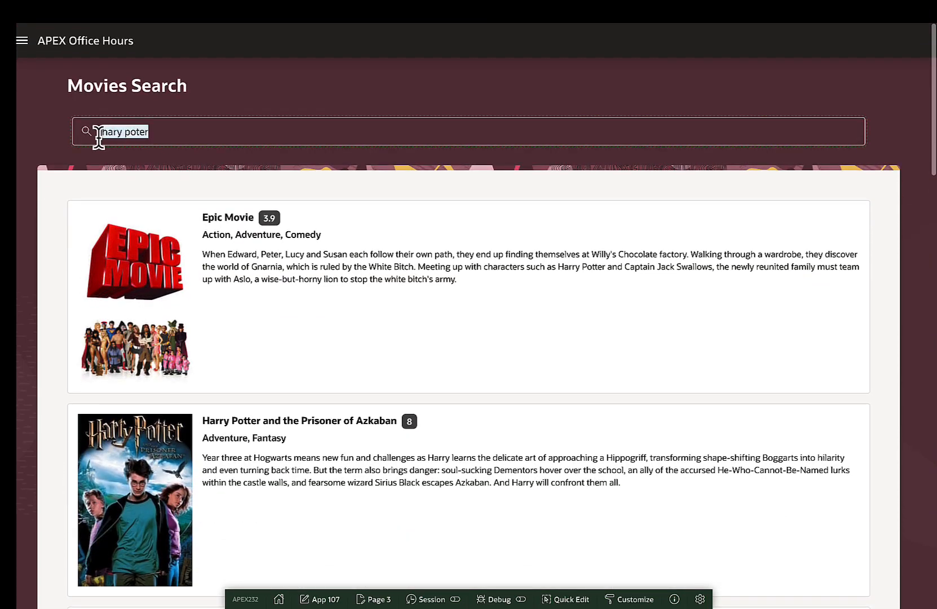
type("comedy")
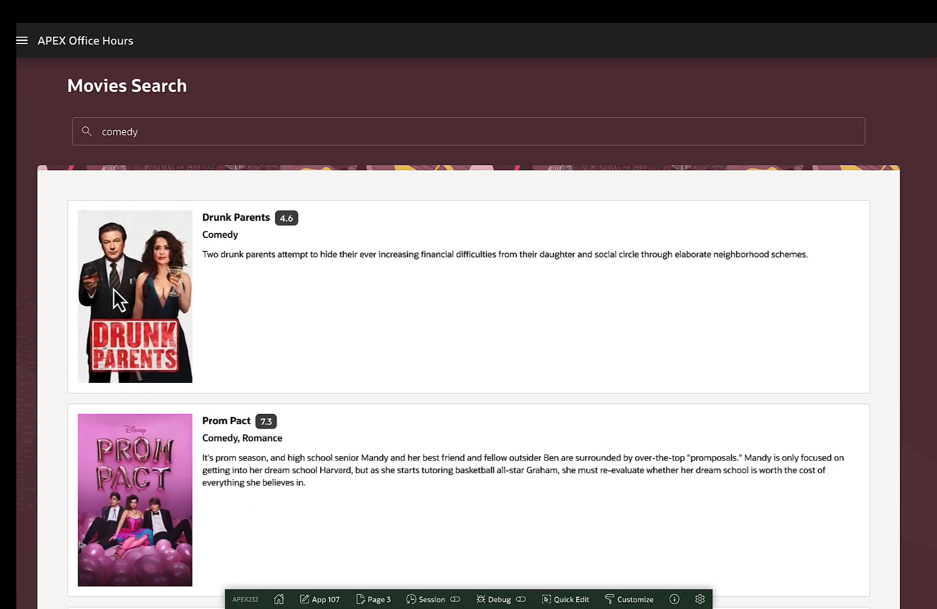
scroll("down", 3)
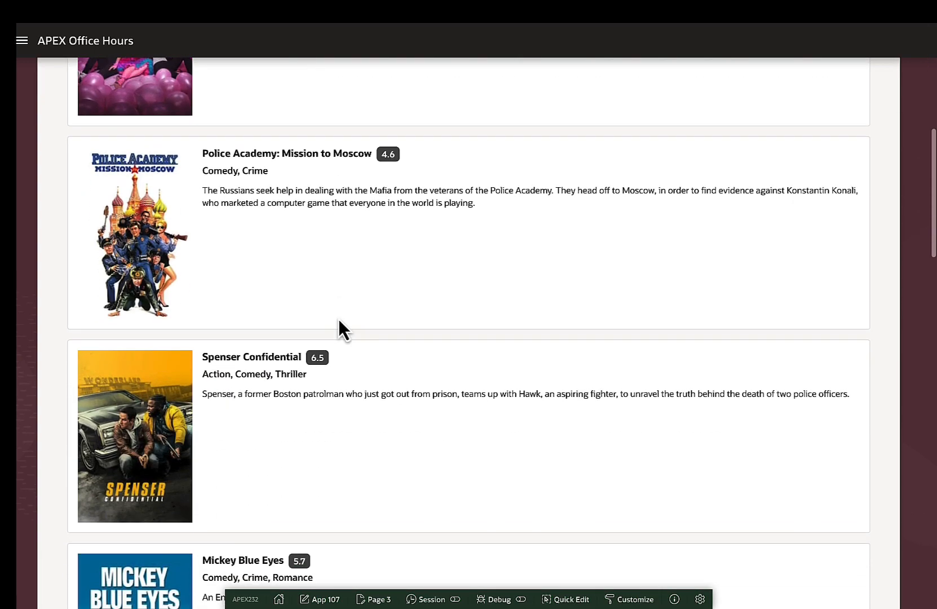
scroll("up", 3)
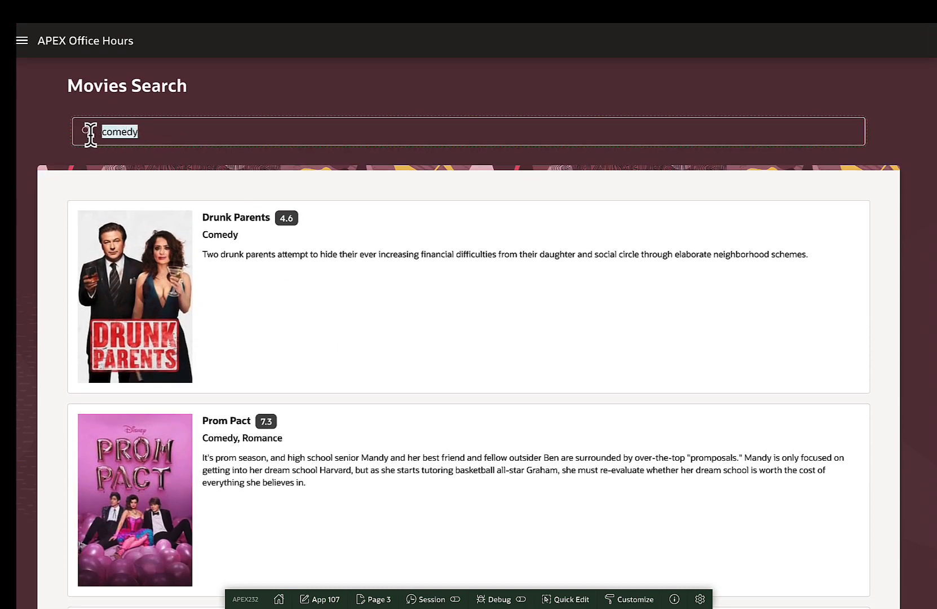
type("famil")
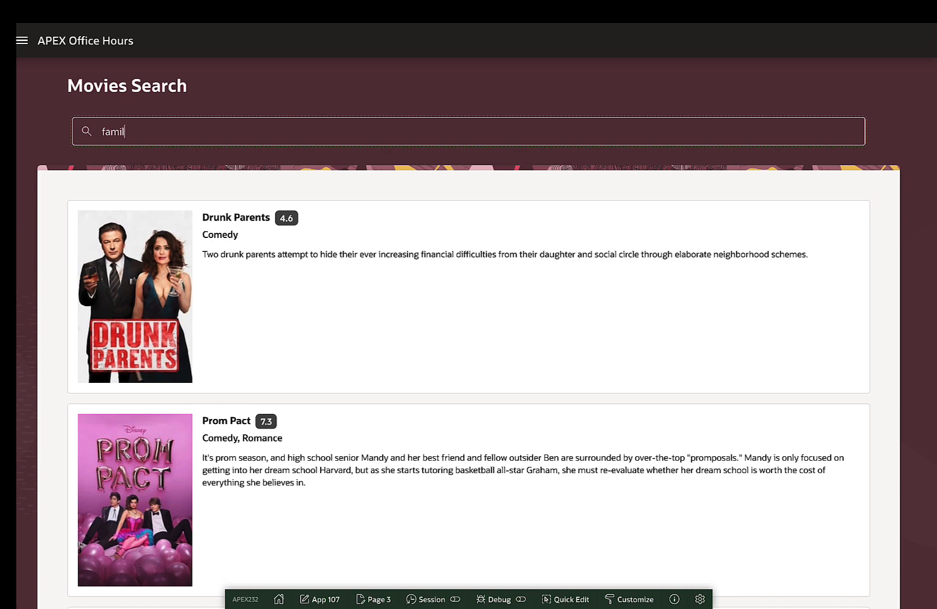
type("ys")
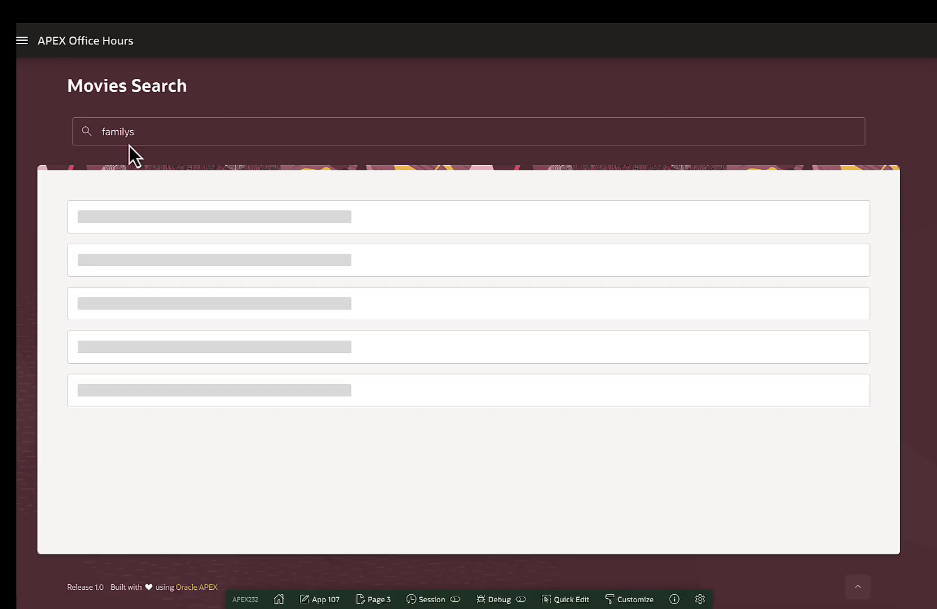